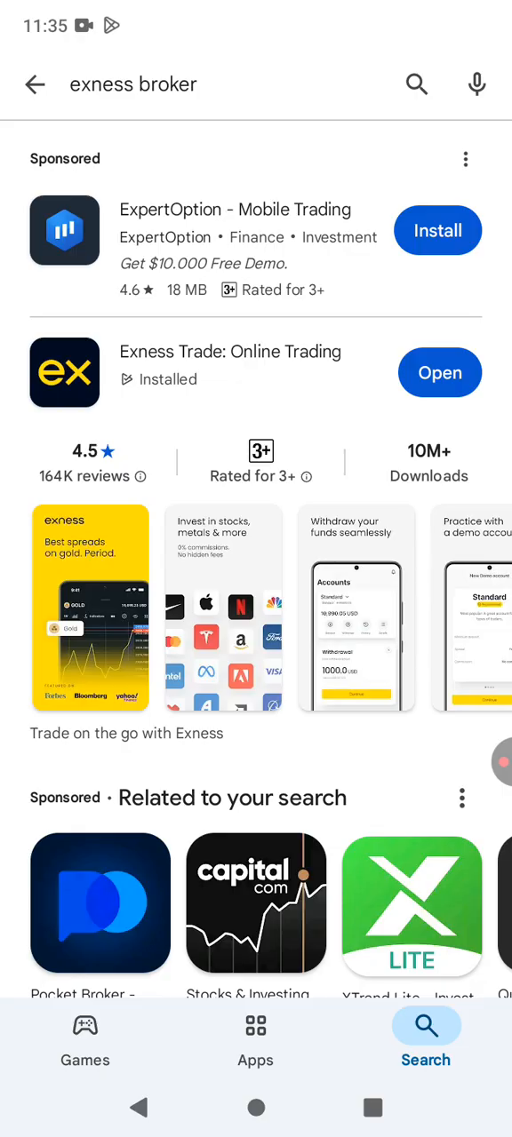
Step: Open Exness Trade: Online Trading from the Play Store 'exness broker' results
click(438, 372)
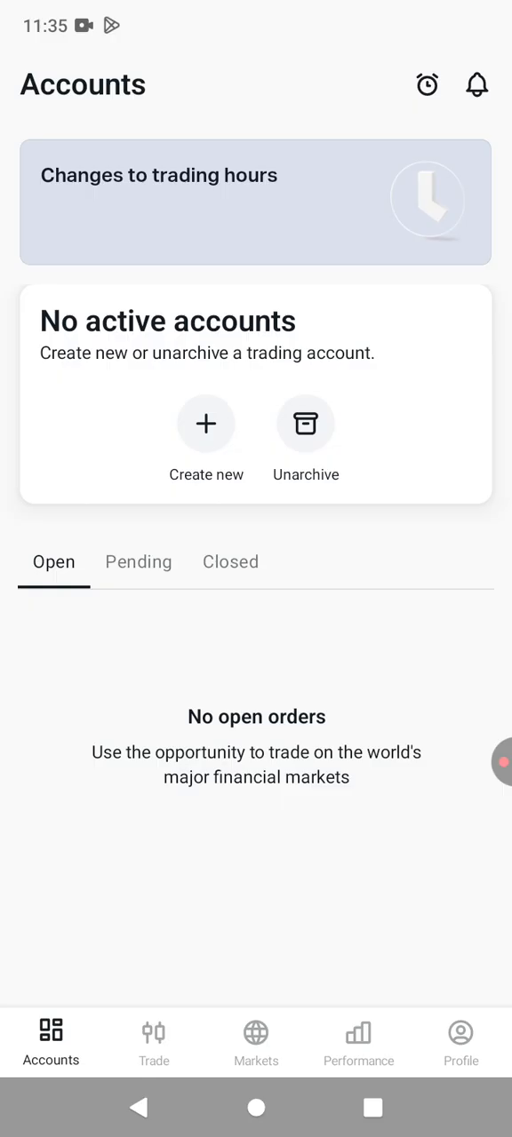
Step: Create a new demo MT5 account, choosing the Standard account type
click(206, 423)
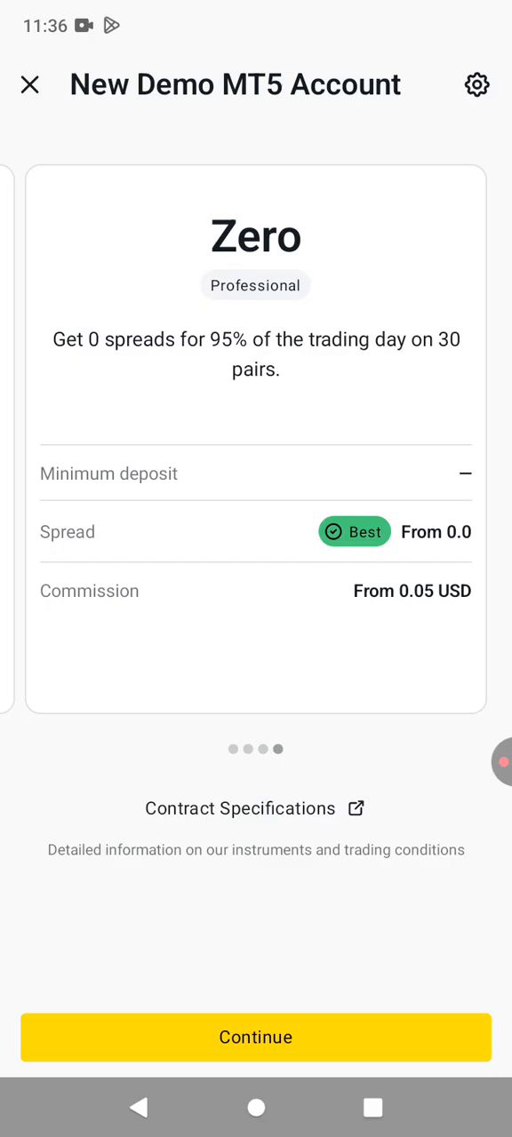
scroll(left, 3)
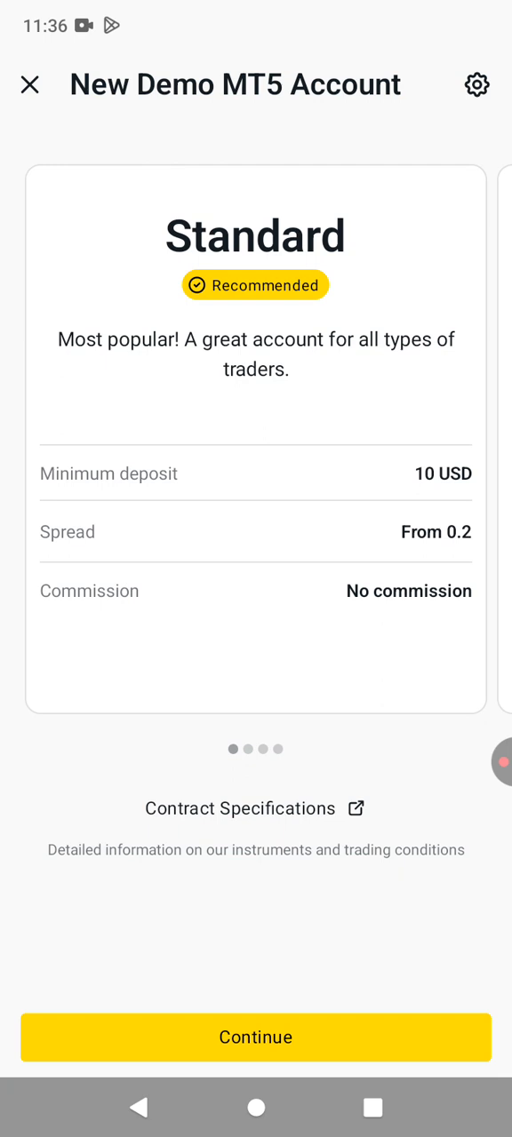
click(256, 1036)
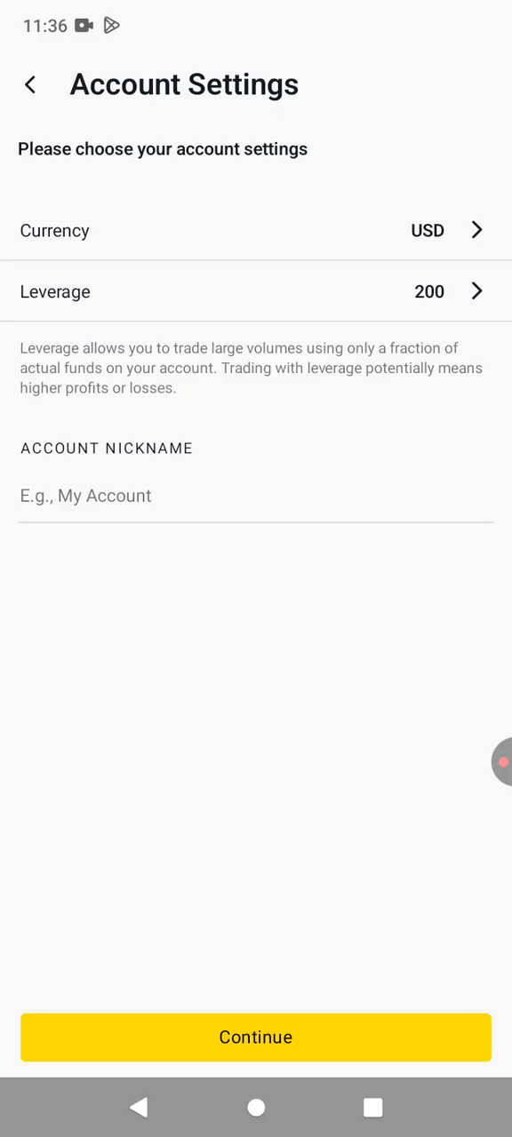
Step: Accept Currency USD and Leverage 200 on Account Settings without a nickname
click(256, 230)
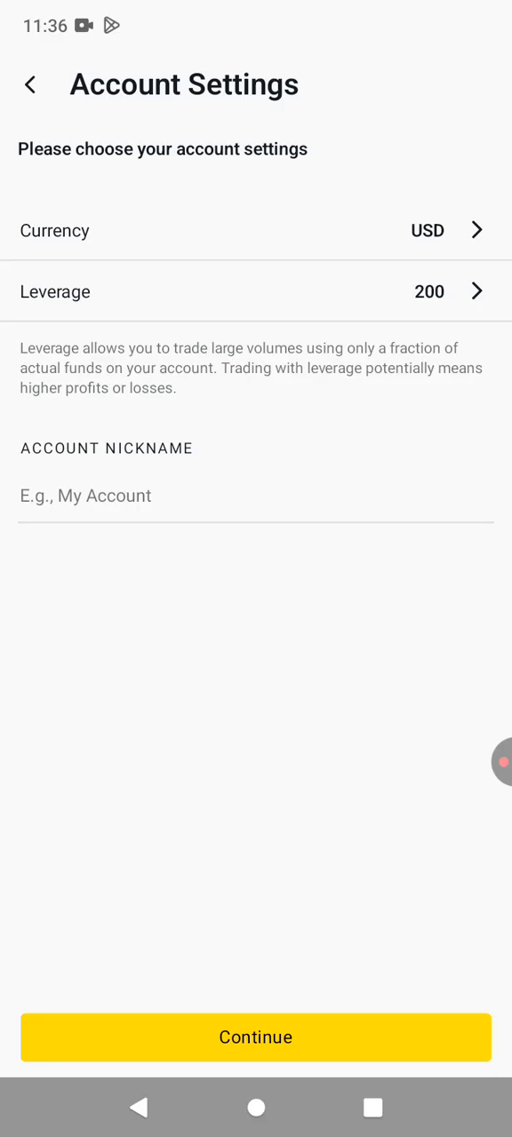
click(256, 291)
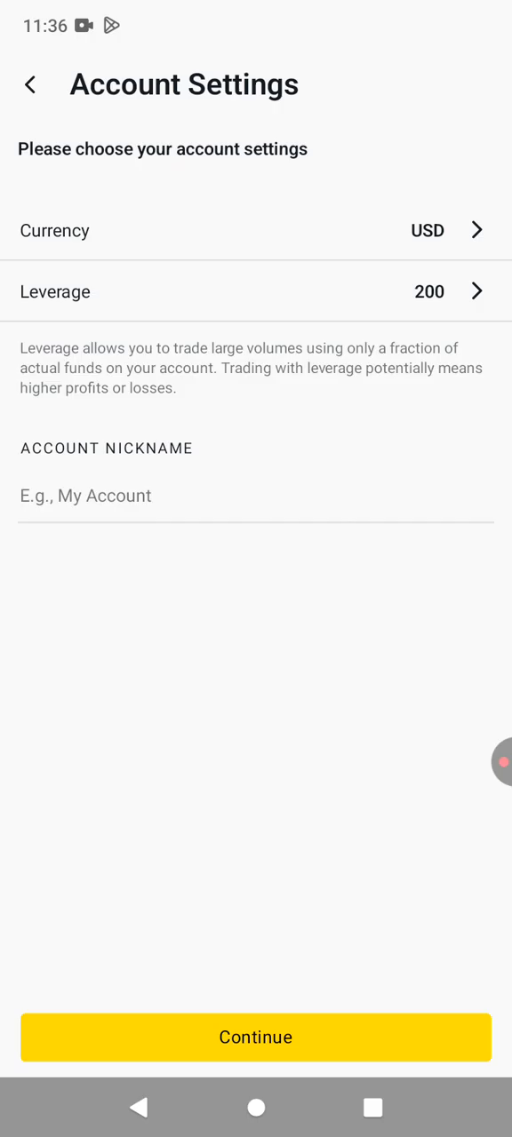
click(256, 1036)
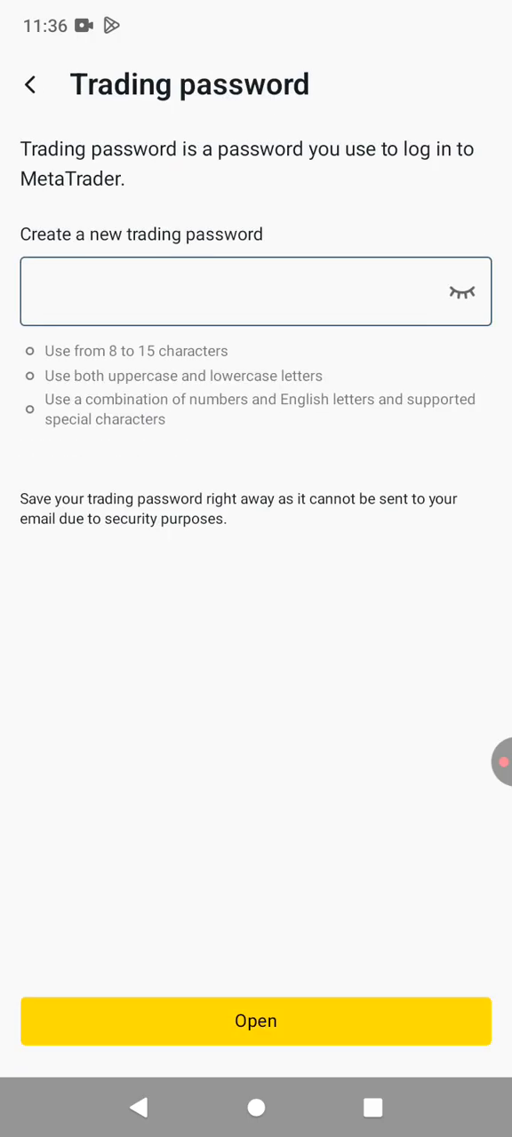
Step: Enter a valid trading password and open the account, reaching its zero-balance Funds page
click(256, 292)
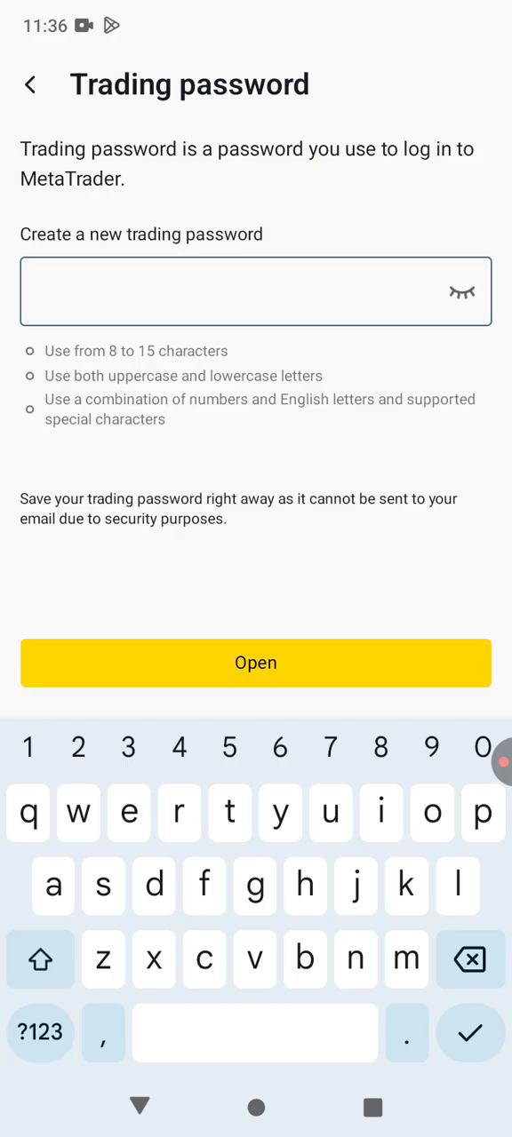
text(g)
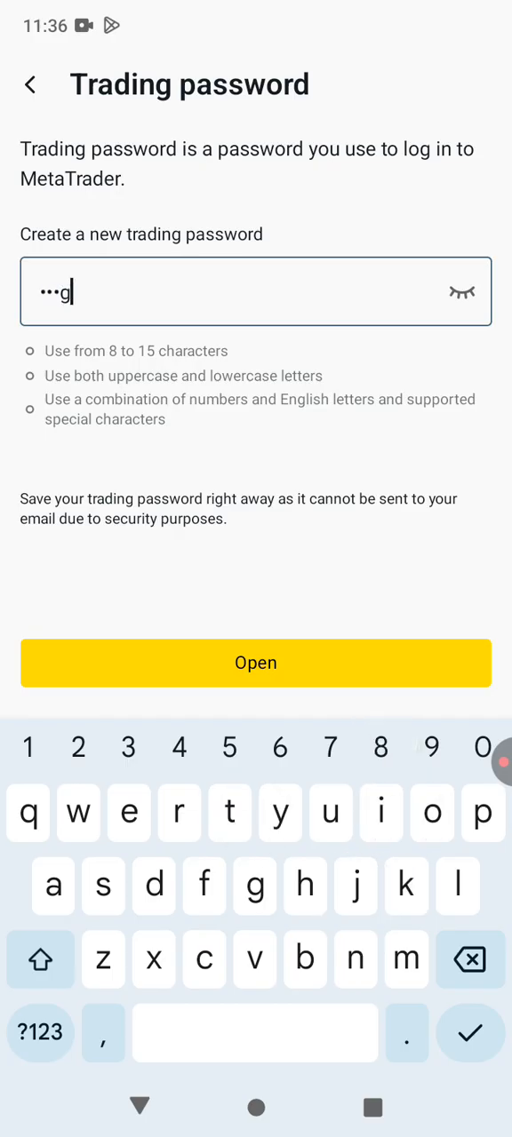
text(2)
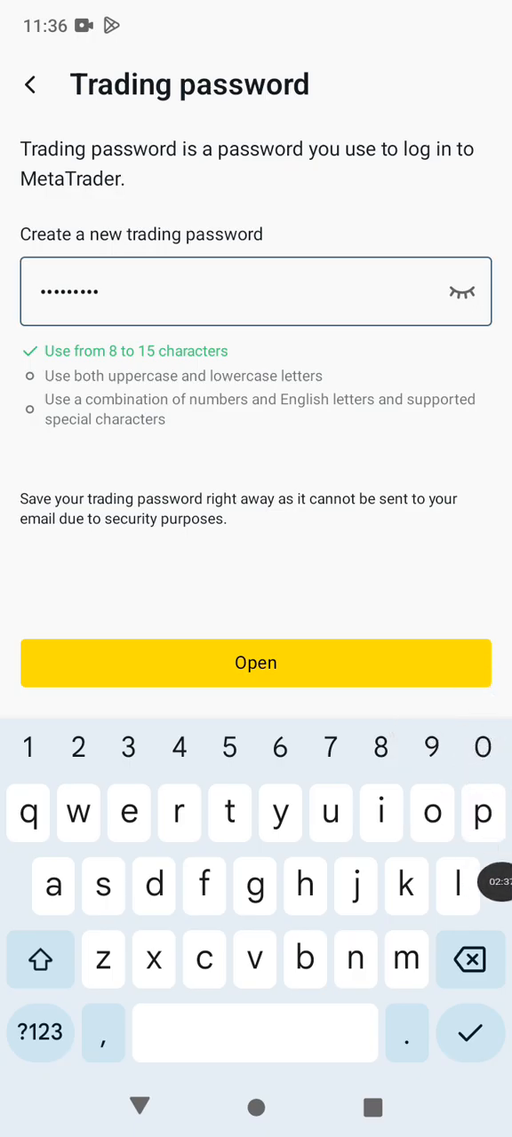
text(4)
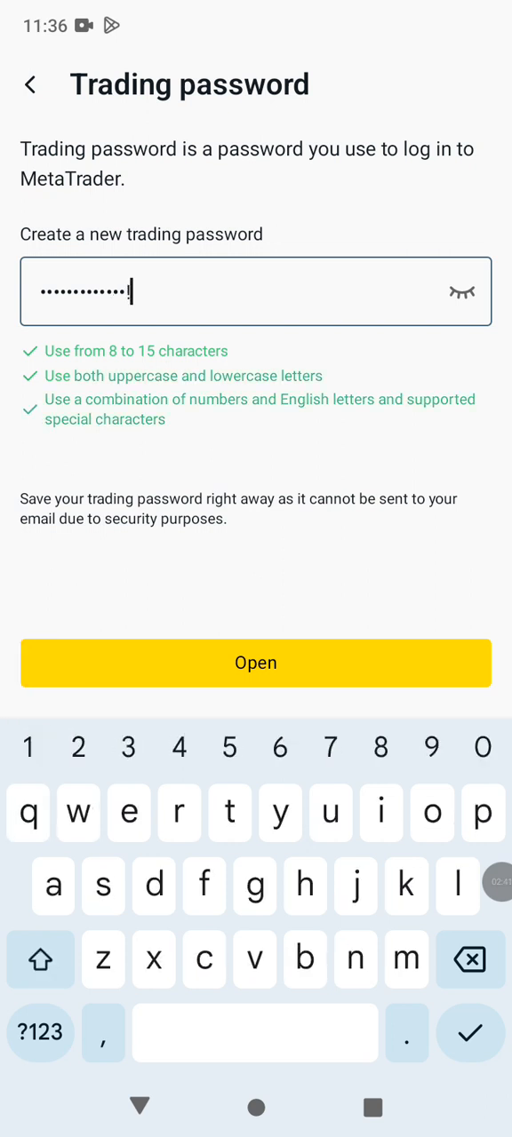
click(255, 662)
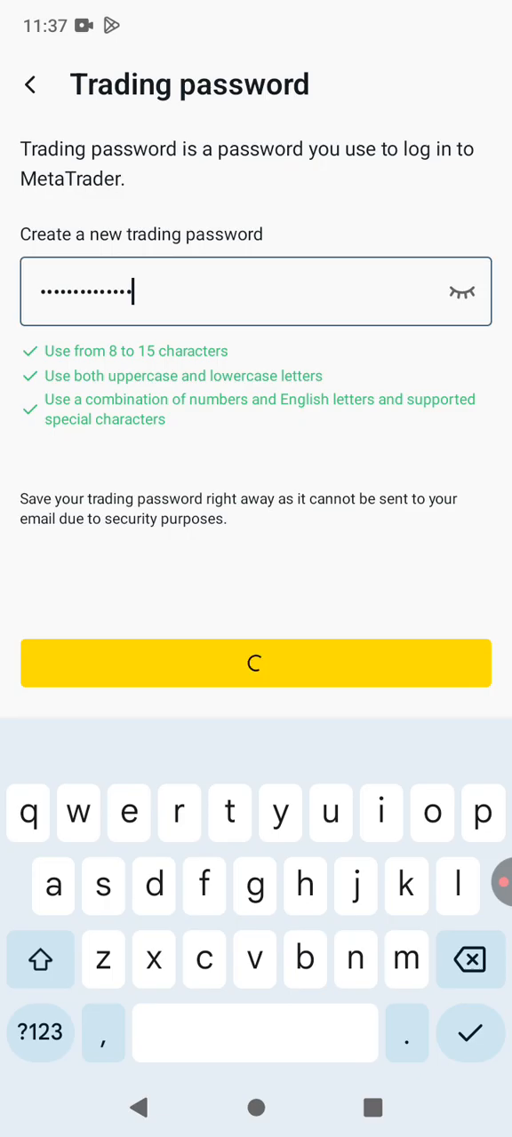
click(255, 663)
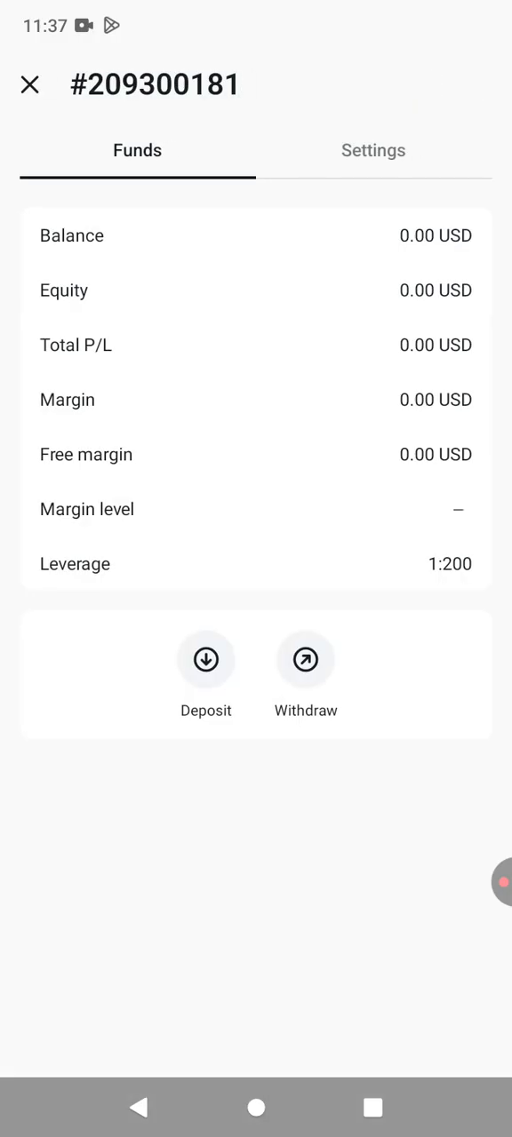
Step: Launch MetaTrader 5 via Trade in MT5, loading a CADCHF M5 chart
click(373, 150)
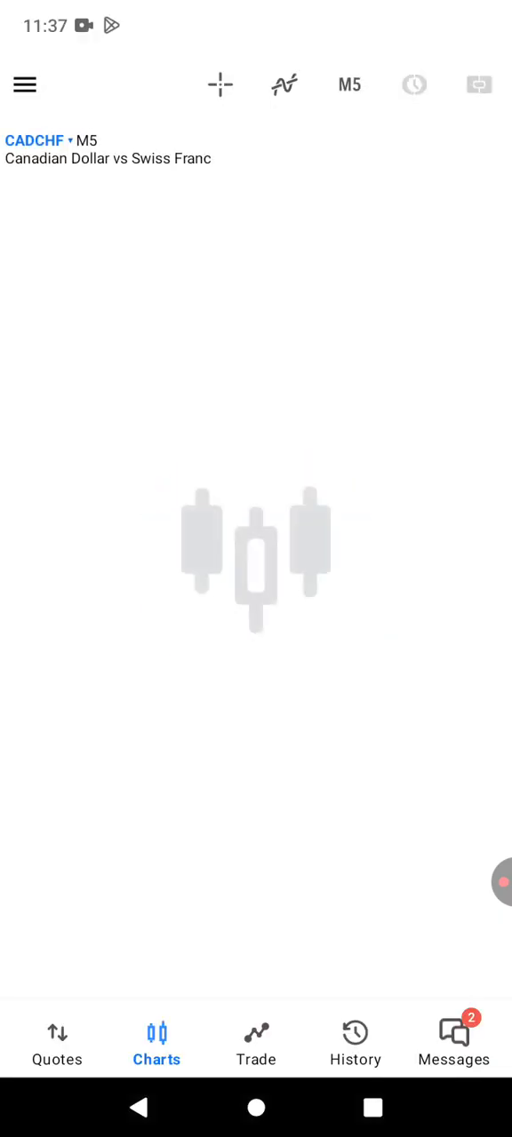
Step: Add an account by searching 'exness' and selecting Exness (KE) Limited
click(413, 84)
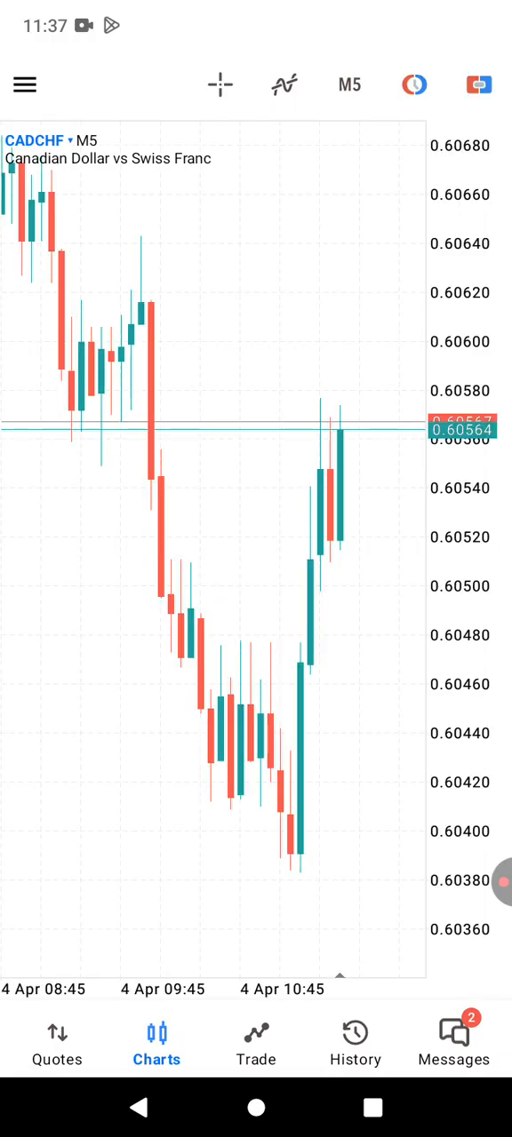
click(24, 84)
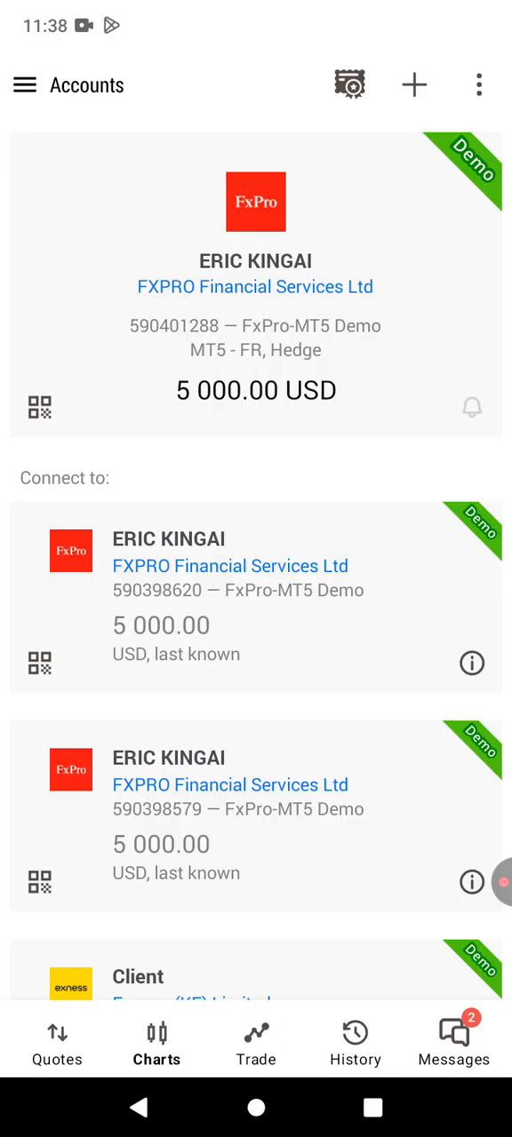
click(413, 84)
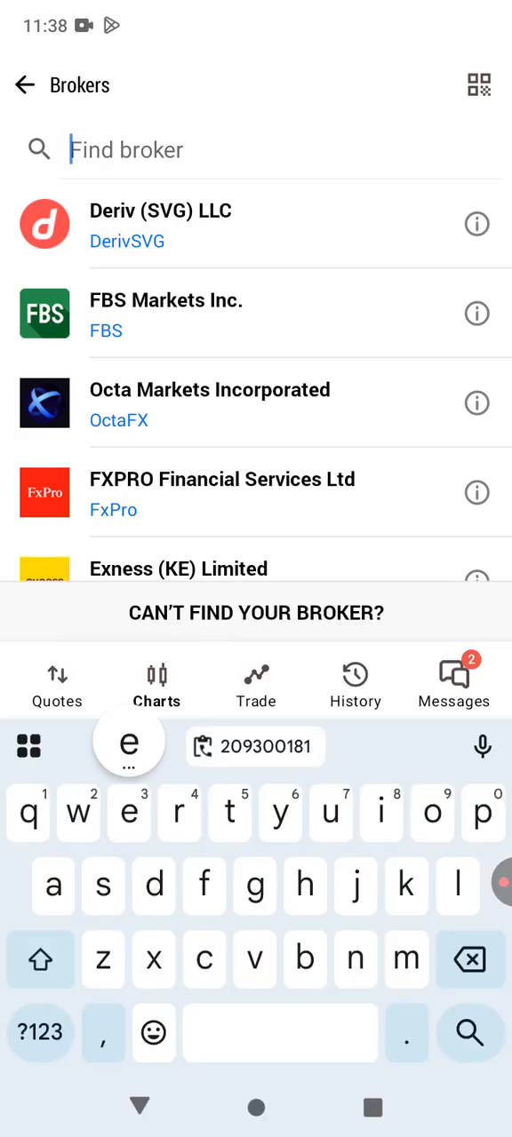
text(exness)
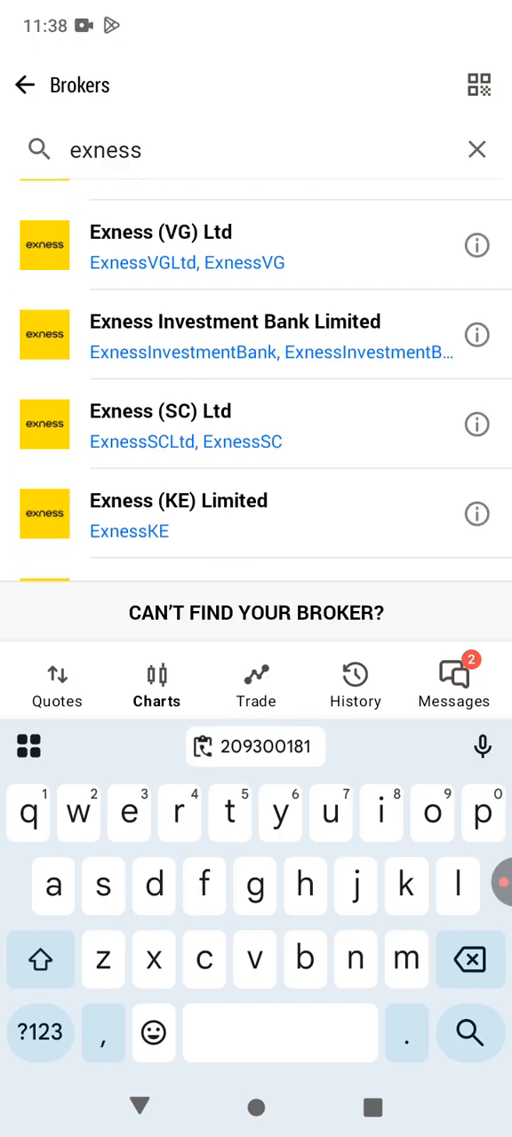
click(178, 514)
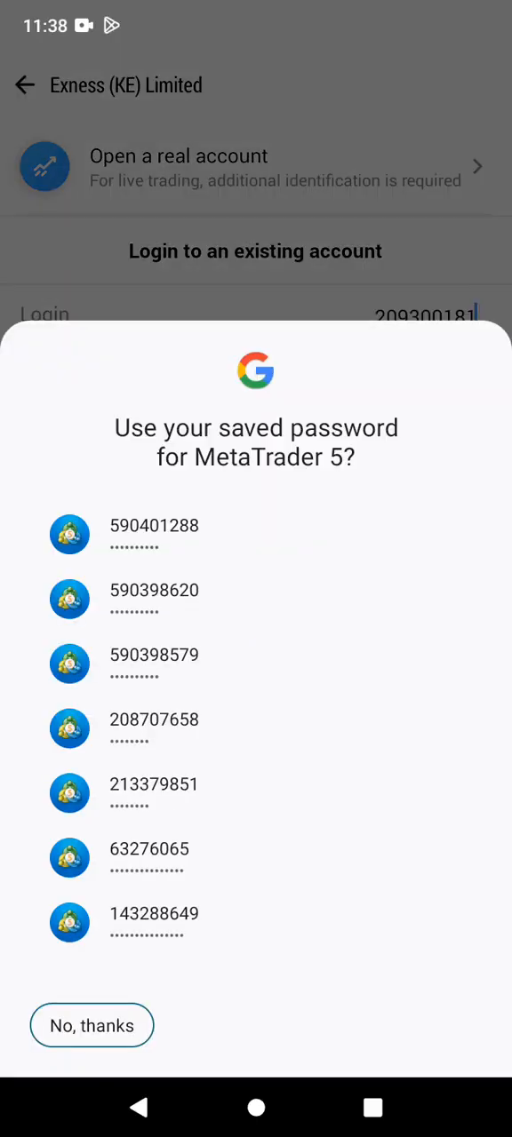
click(90, 1025)
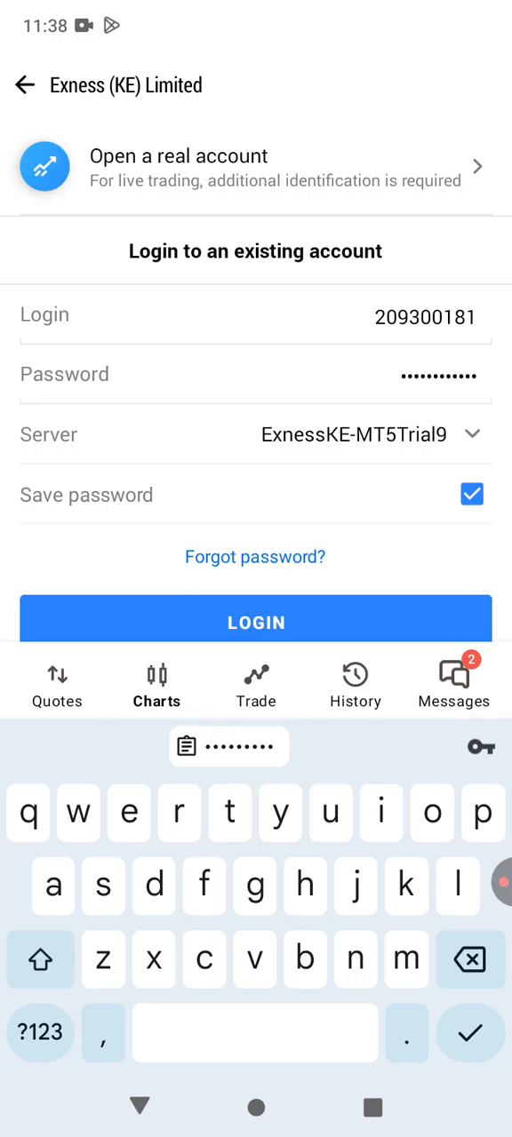
text(Q)
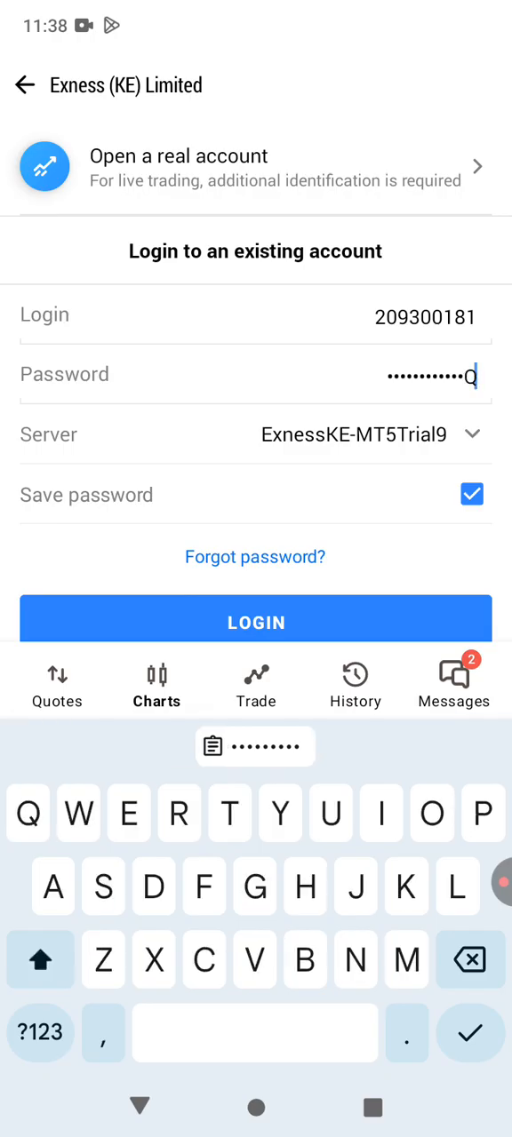
click(39, 1032)
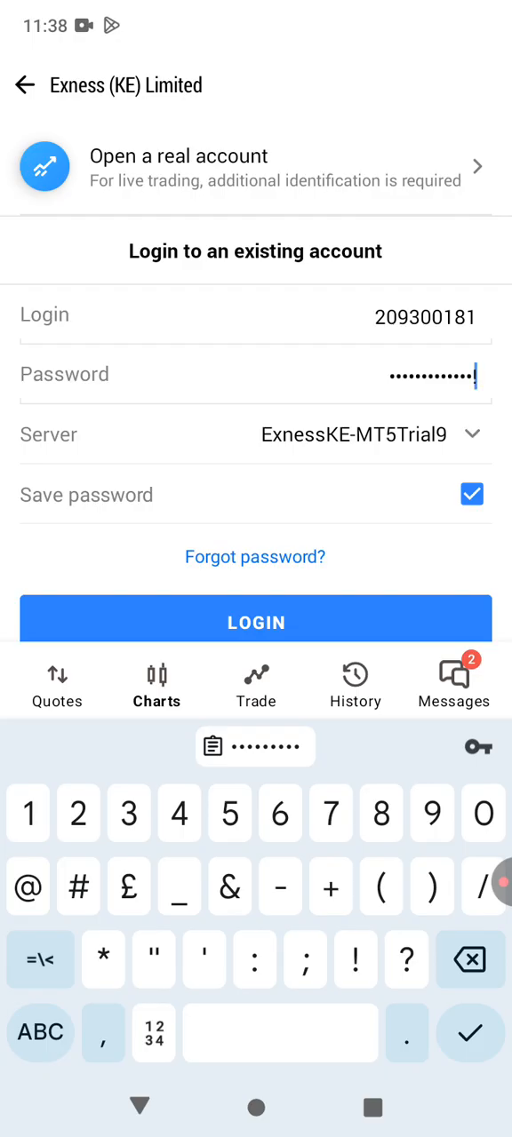
text(•)
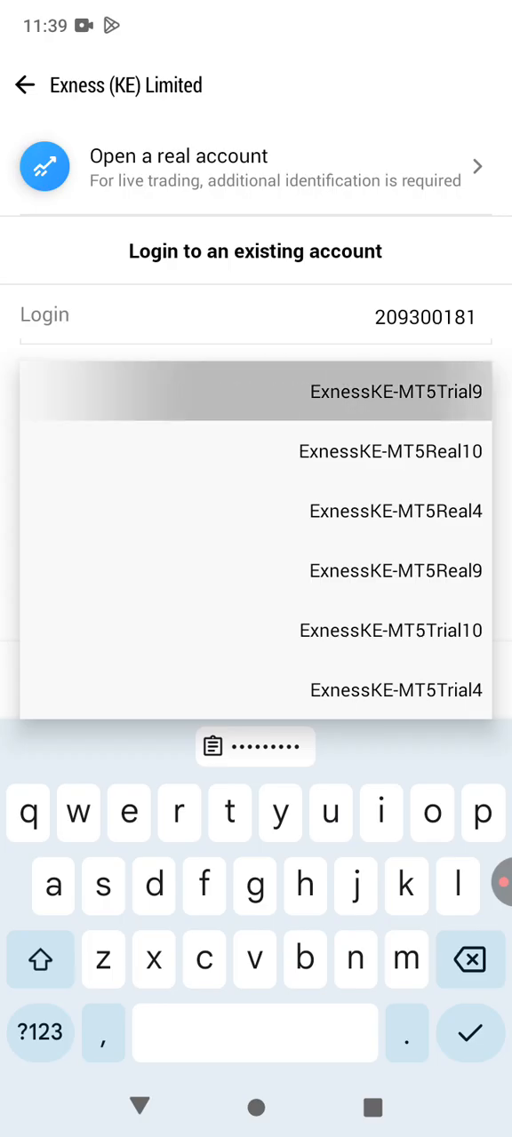
click(396, 390)
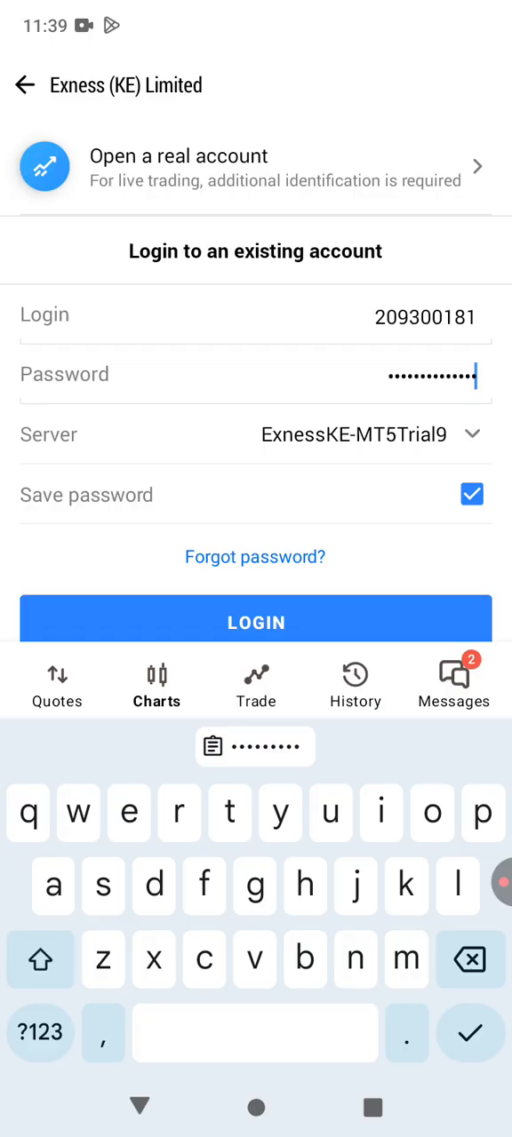
click(256, 621)
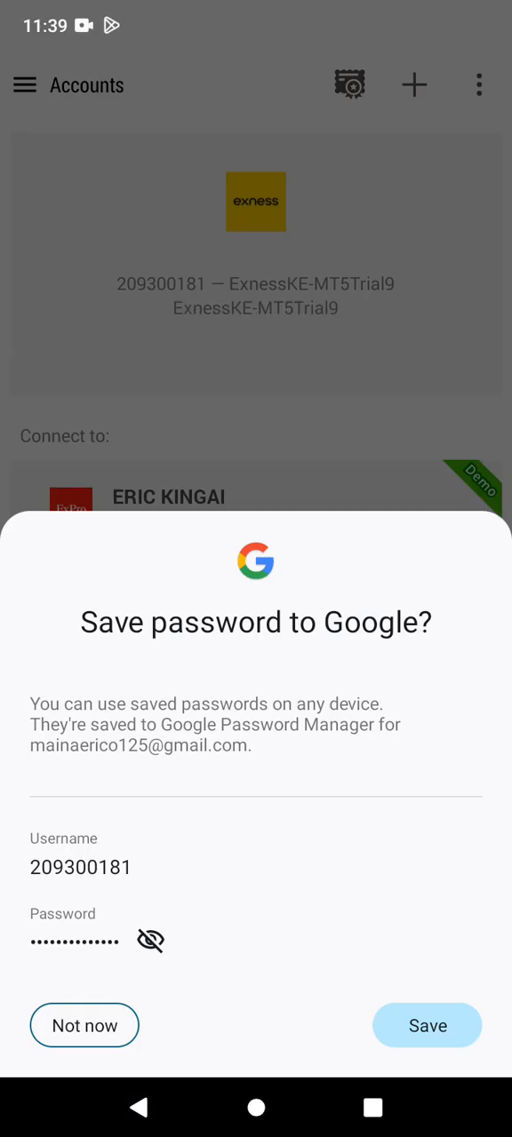
Step: Dismiss the Google 'Save password' sheet and show the live Quotes list
click(83, 1025)
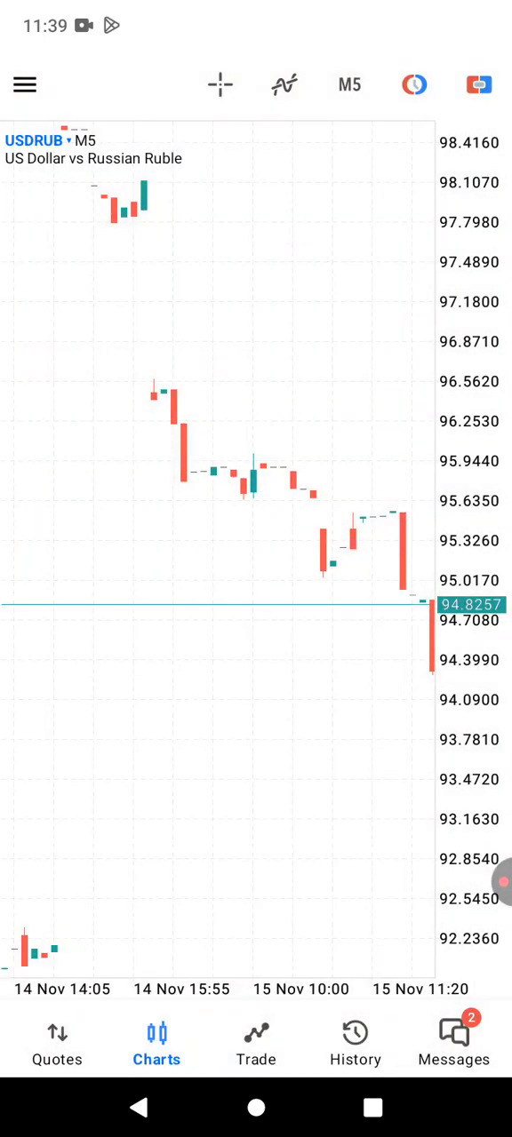
click(57, 1039)
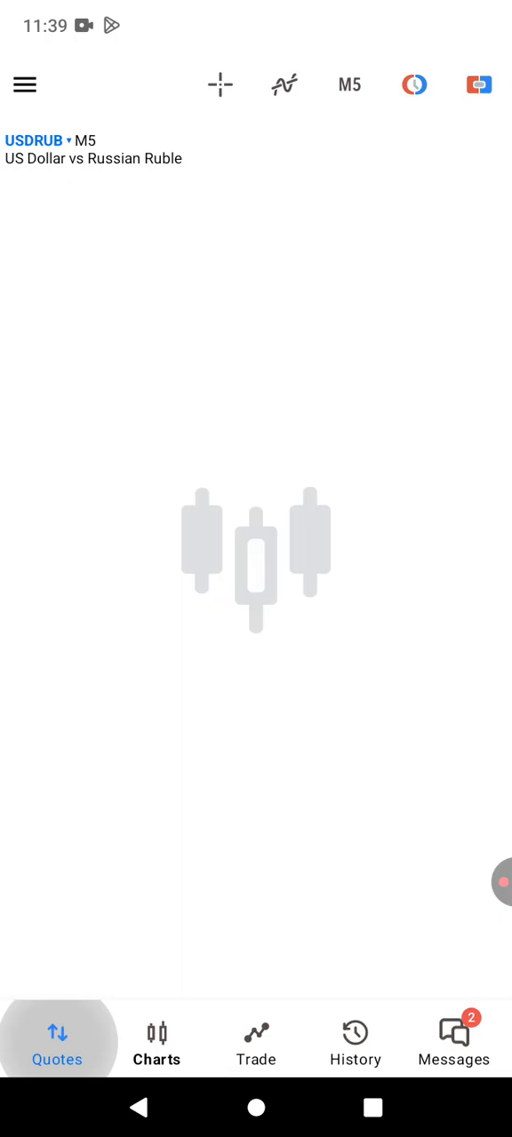
click(56, 1039)
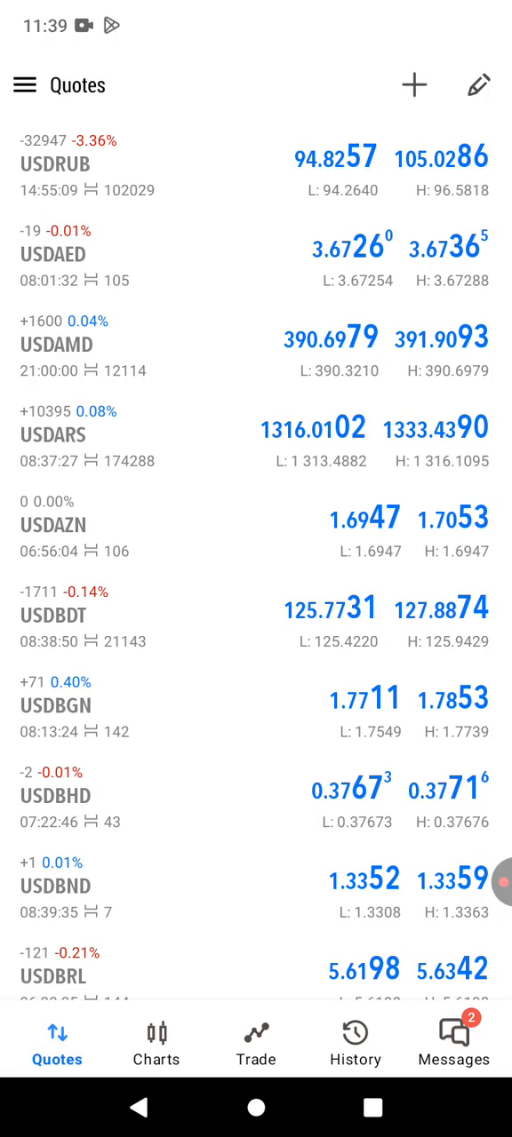